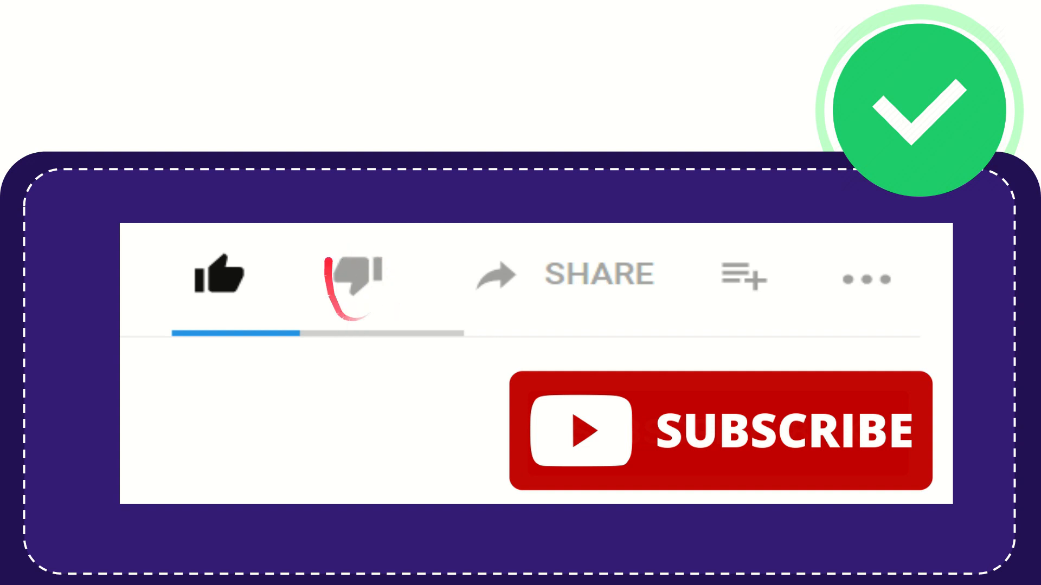
click(353, 277)
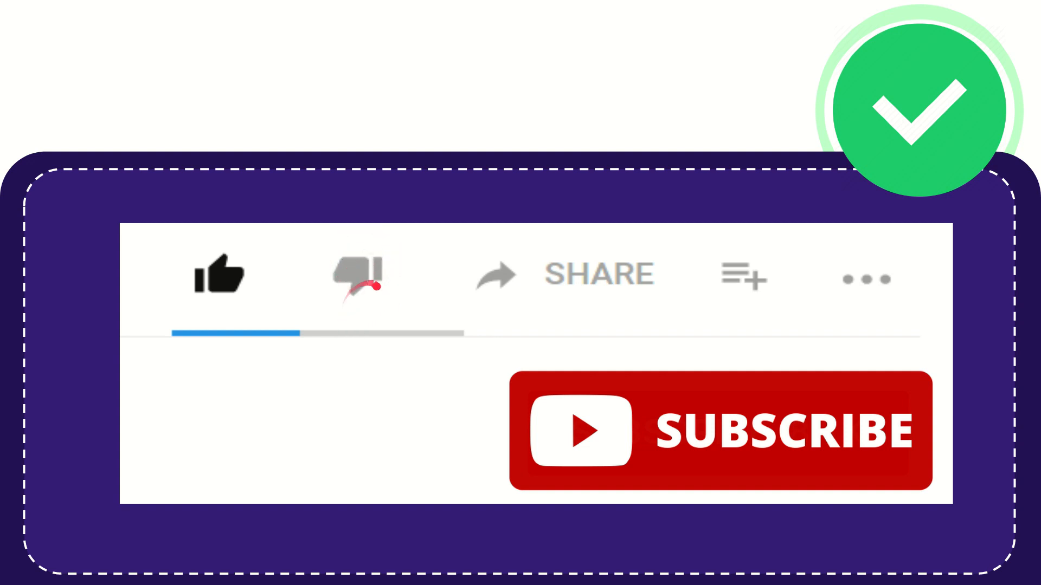